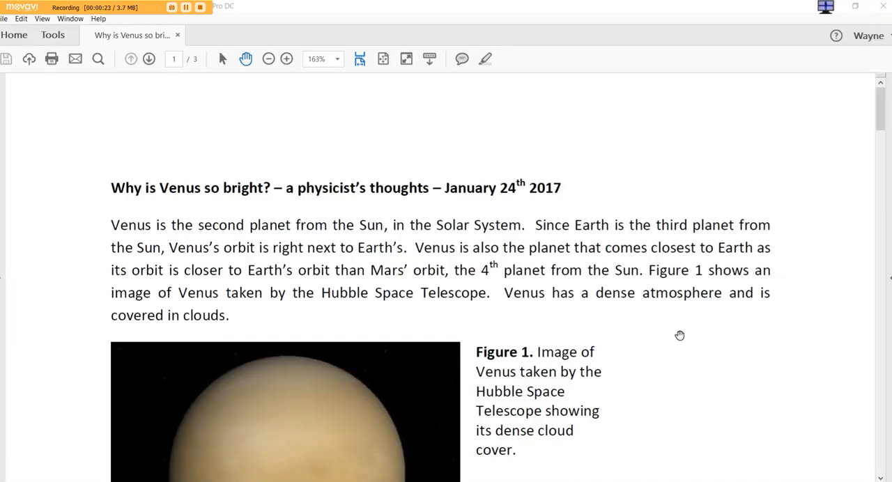
mouse_move(695, 340)
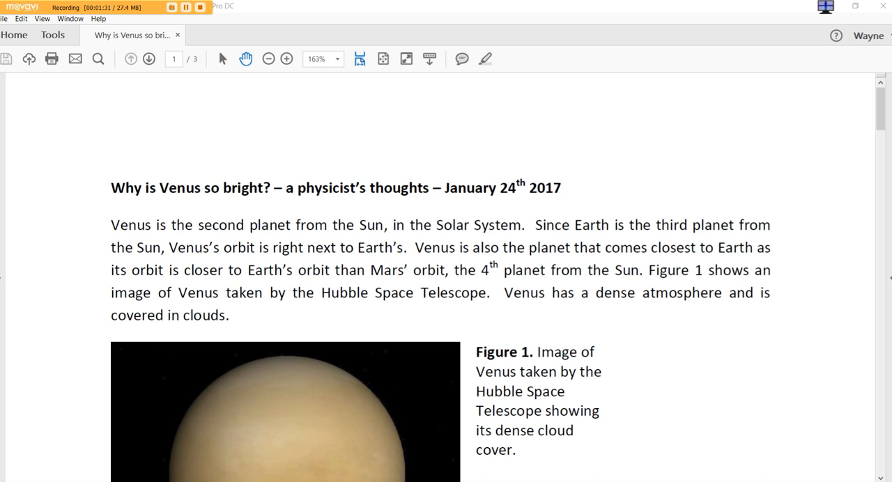
scroll("down", 3)
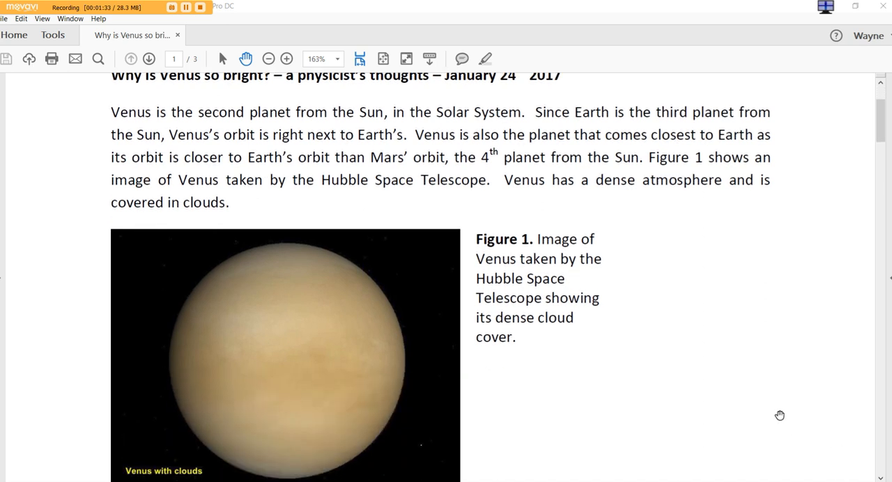
scroll("down", 3)
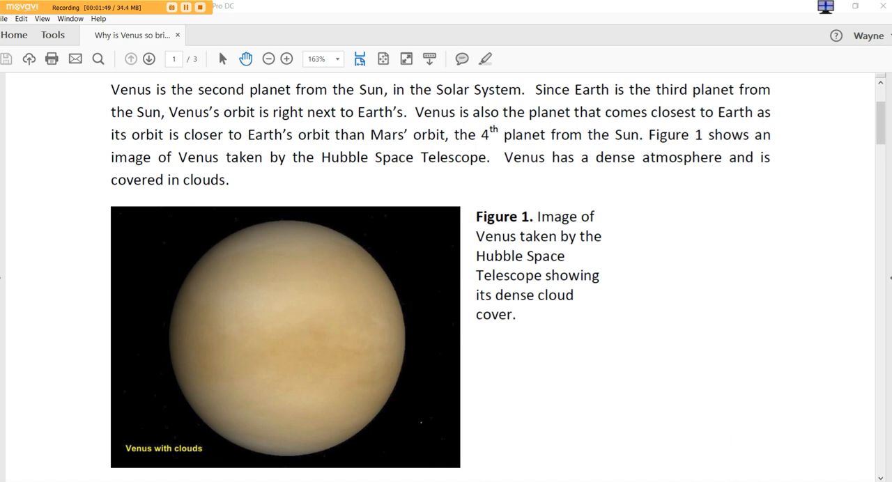
scroll("down", 3)
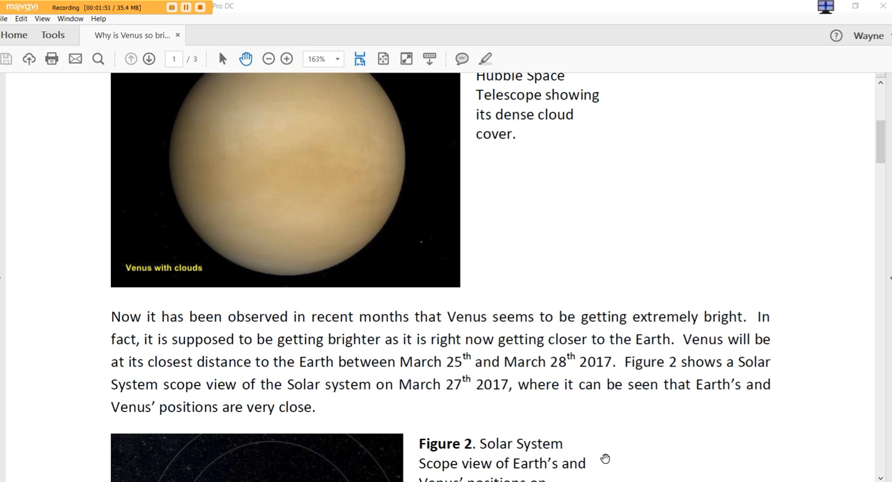
scroll("down", 3)
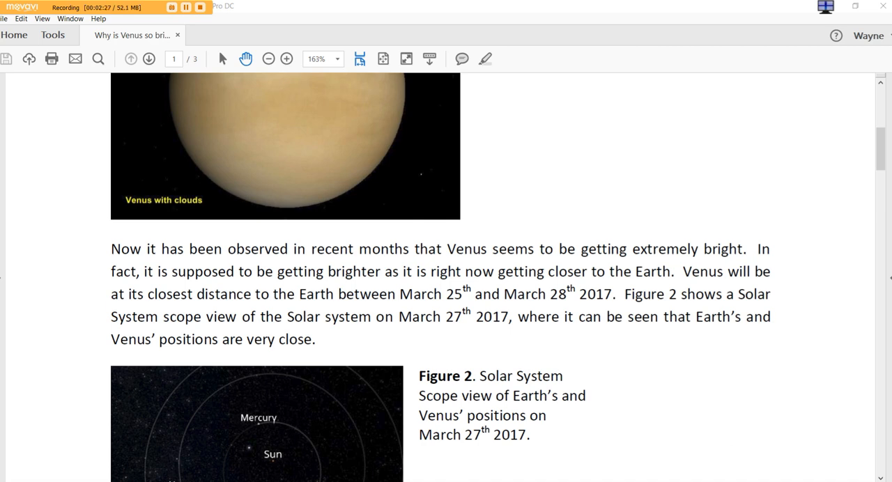
scroll("down", 3)
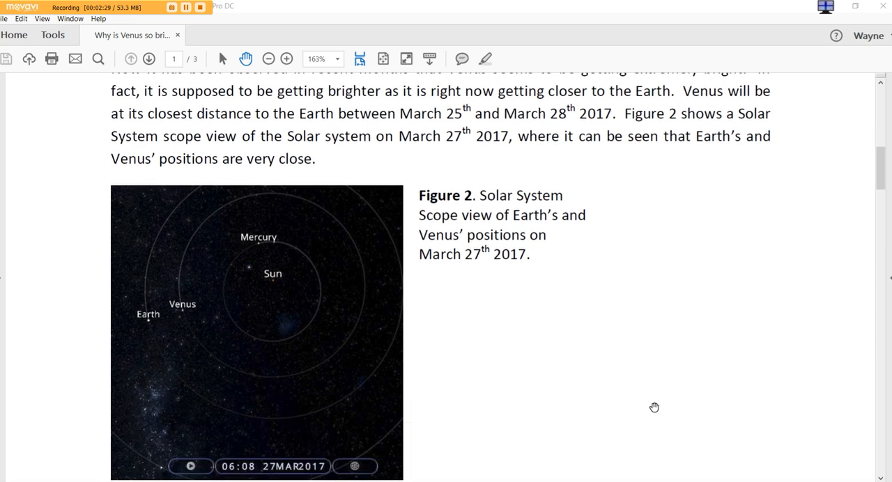
scroll("down", 3)
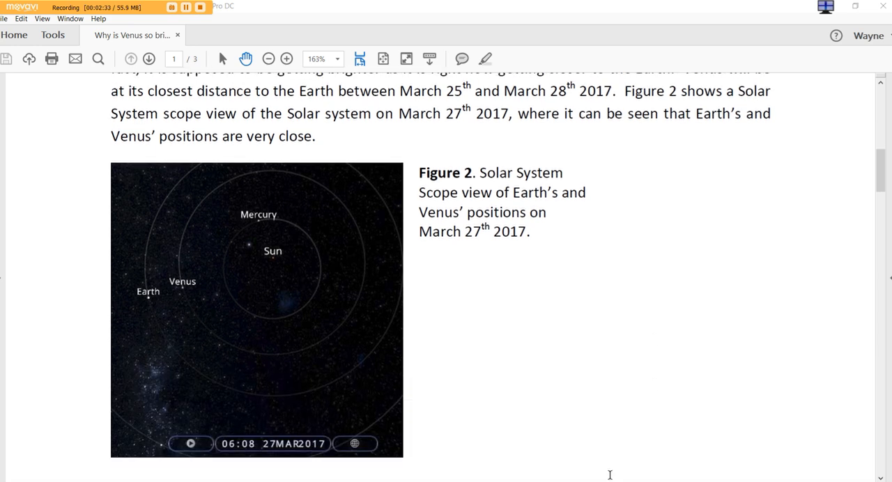
scroll("down", 3)
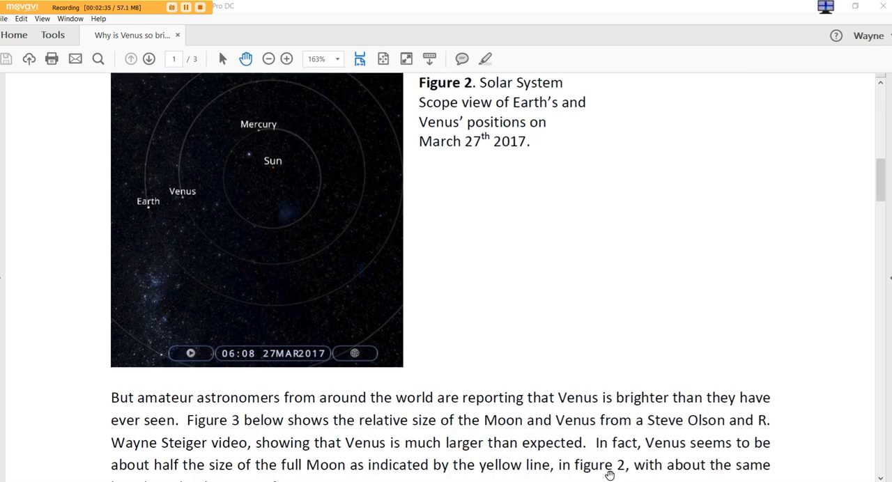
scroll("down", 3)
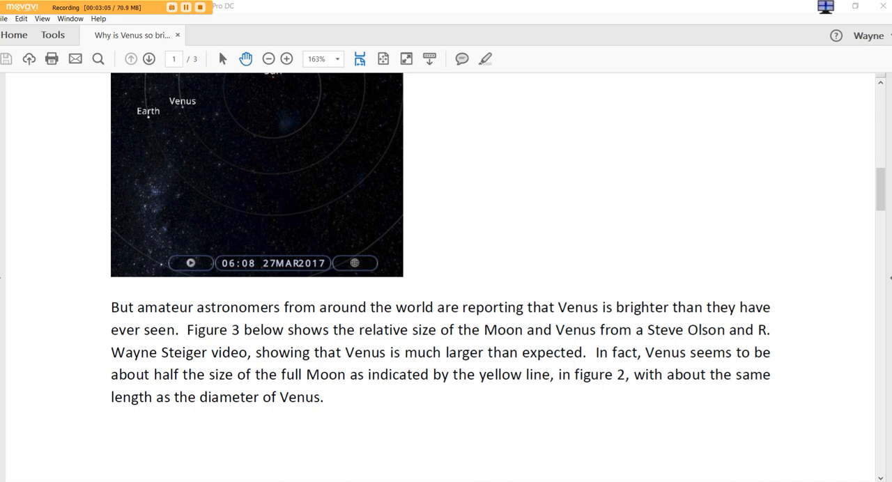
scroll("down", 3)
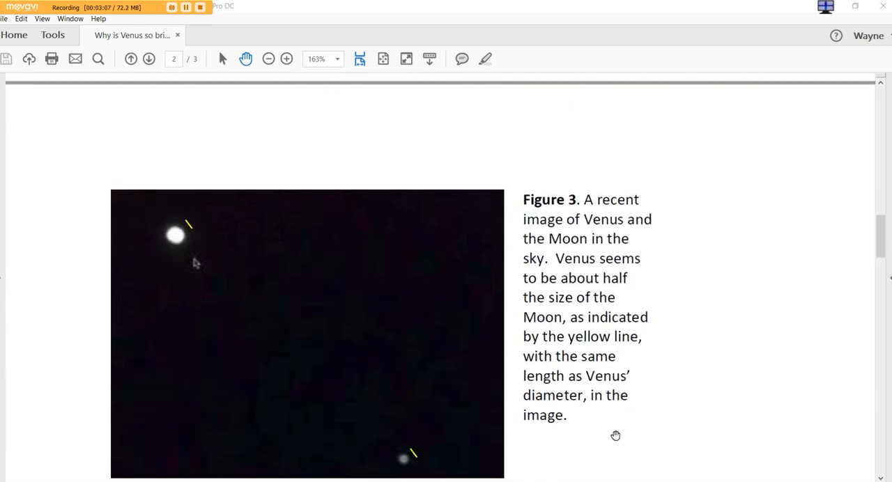
scroll("down", 3)
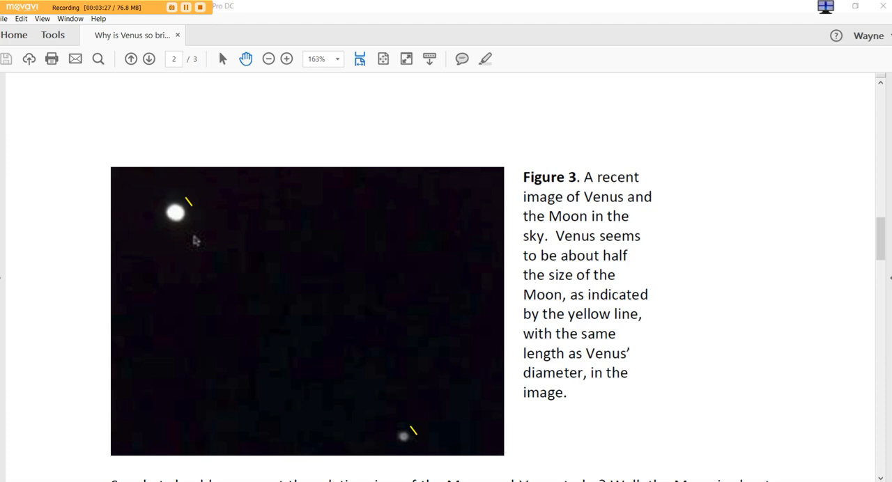
scroll("down", 3)
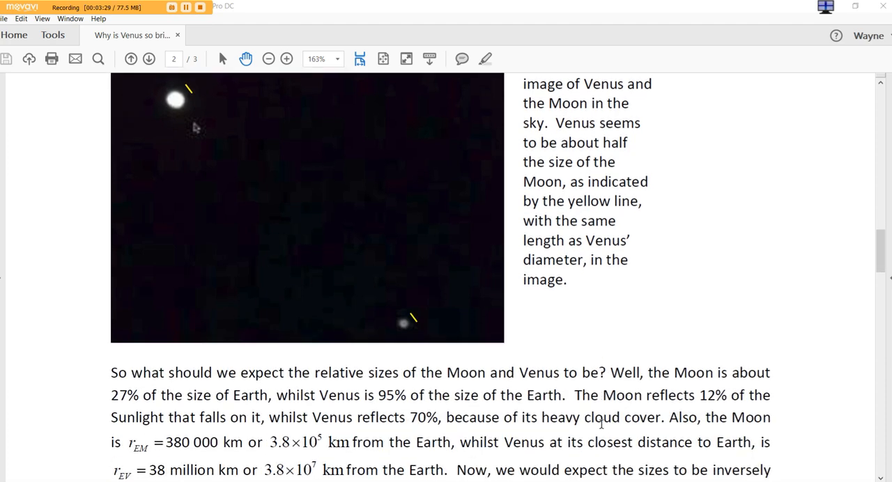
scroll("down", 3)
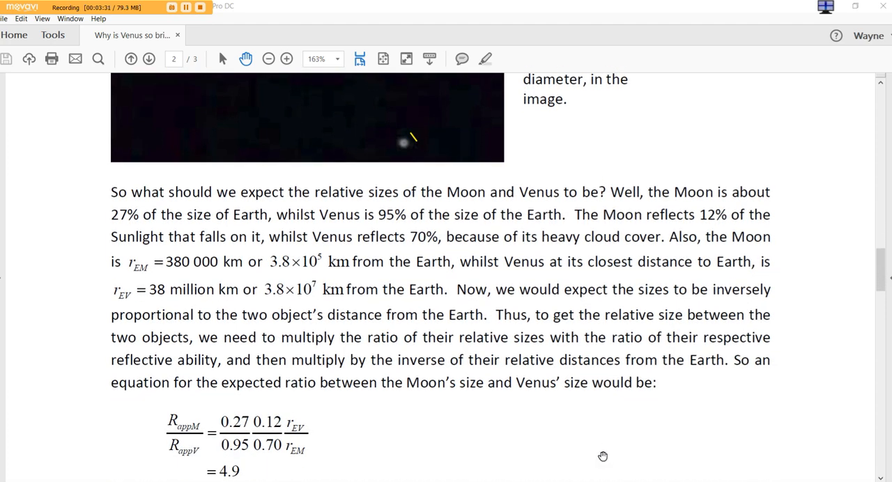
scroll("down", 3)
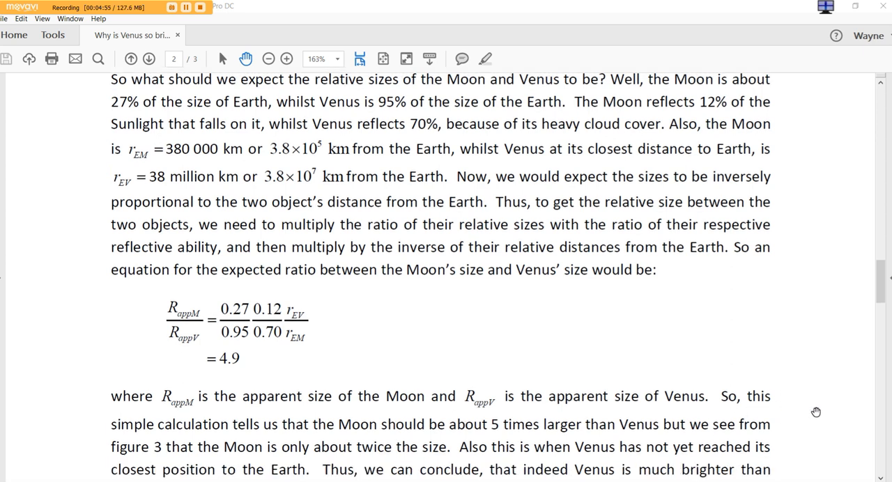
scroll("down", 3)
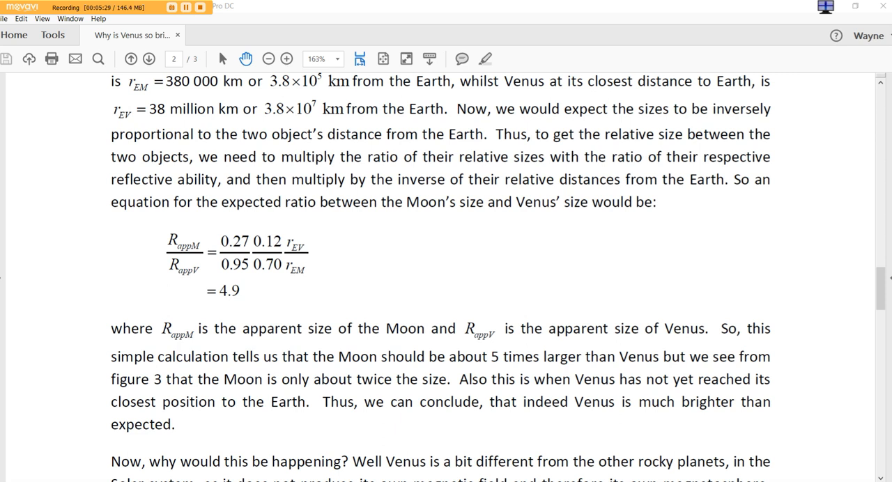
scroll("down", 3)
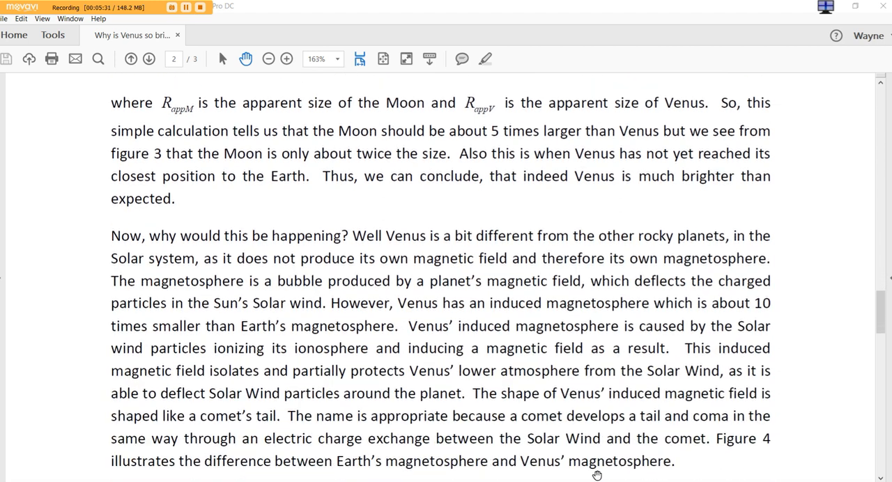
scroll("down", 3)
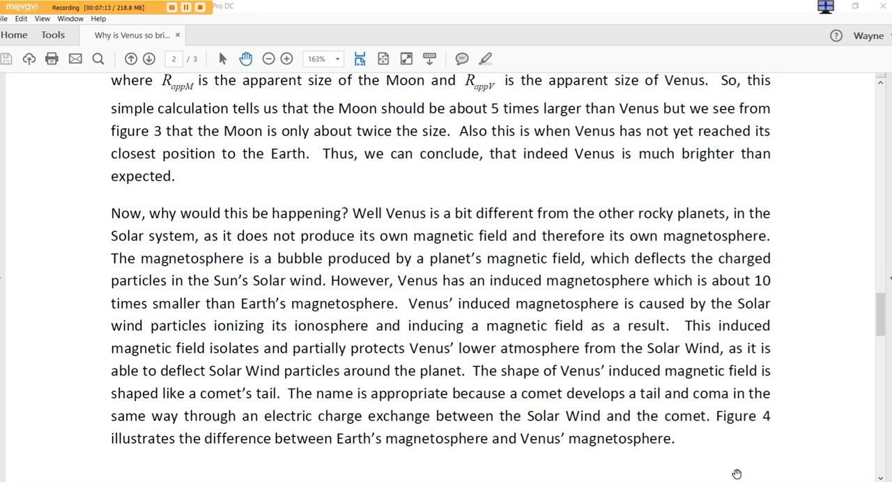
mouse_move(805, 413)
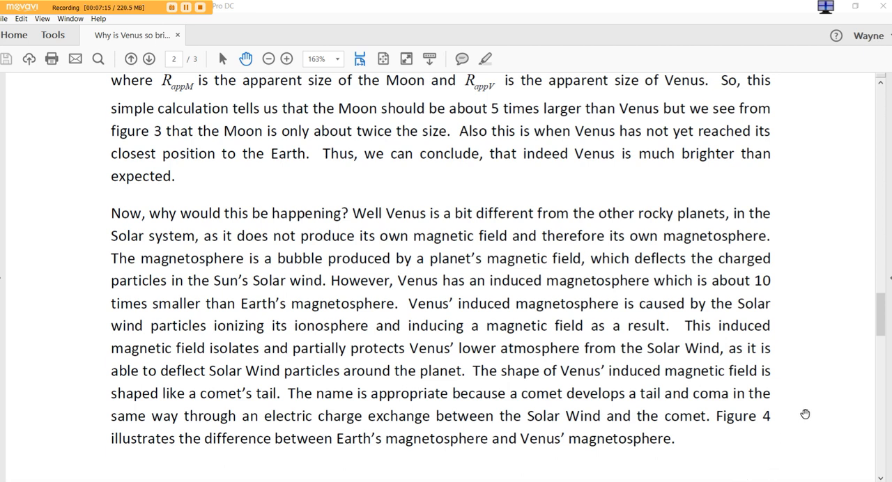
scroll("down", 3)
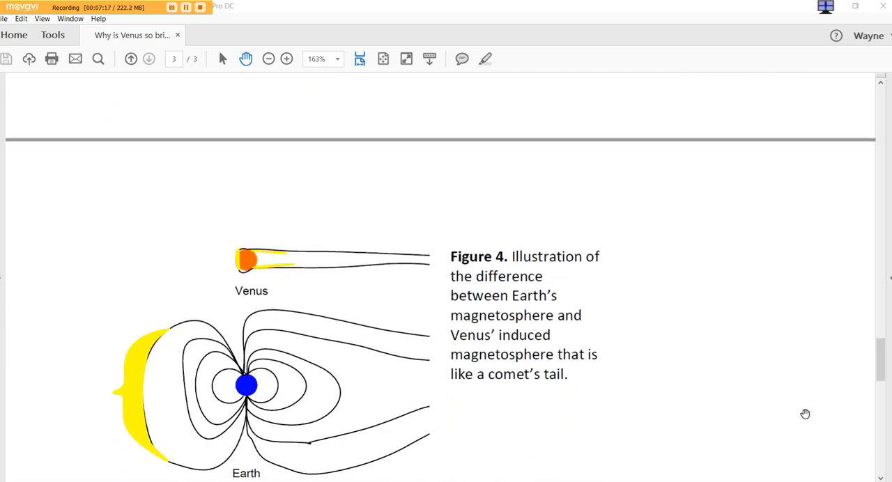
scroll("down", 3)
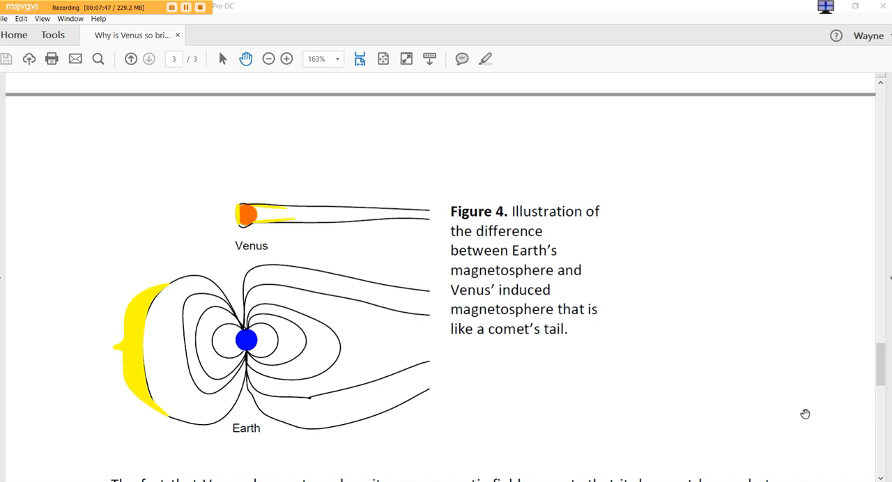
scroll("down", 3)
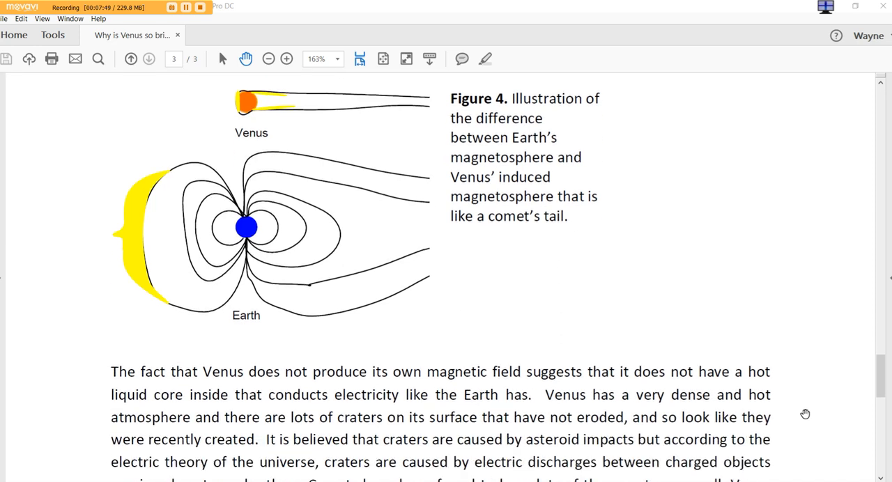
scroll("down", 3)
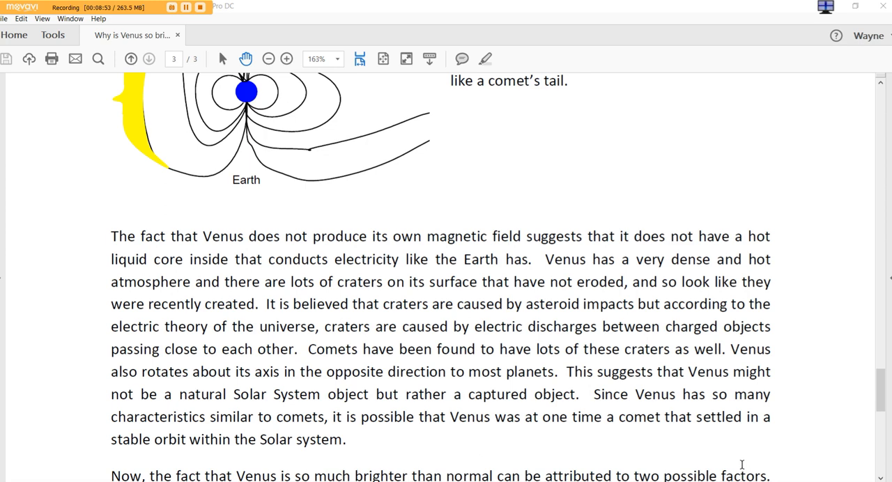
scroll("down", 3)
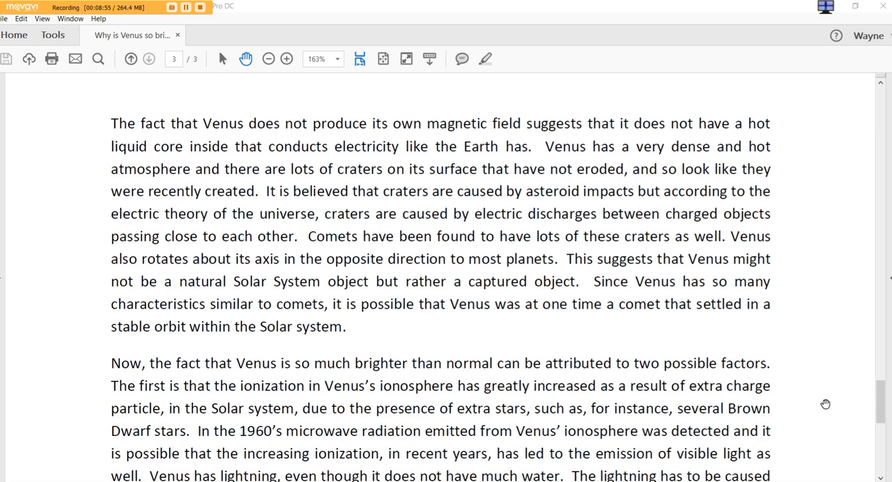
scroll("down", 3)
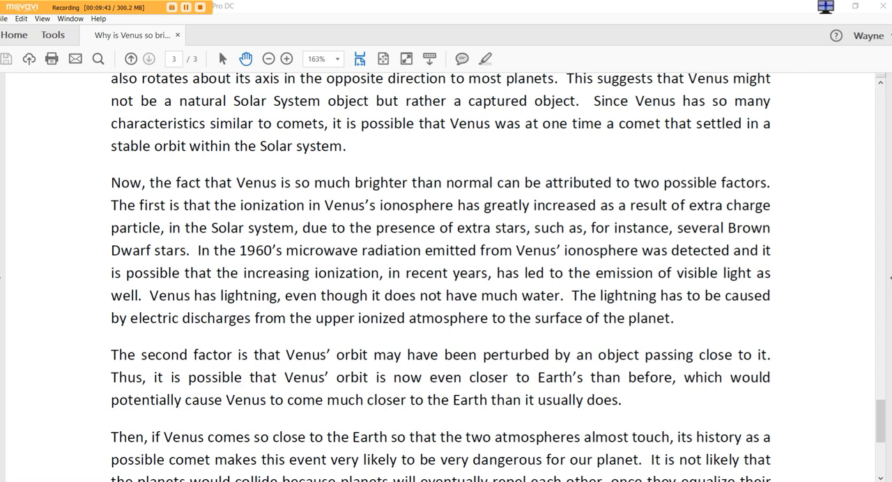
scroll("down", 3)
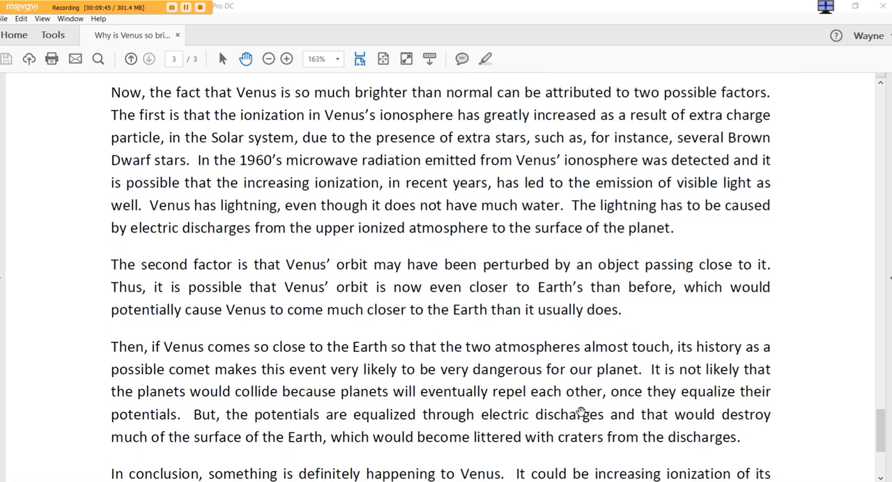
scroll("down", 3)
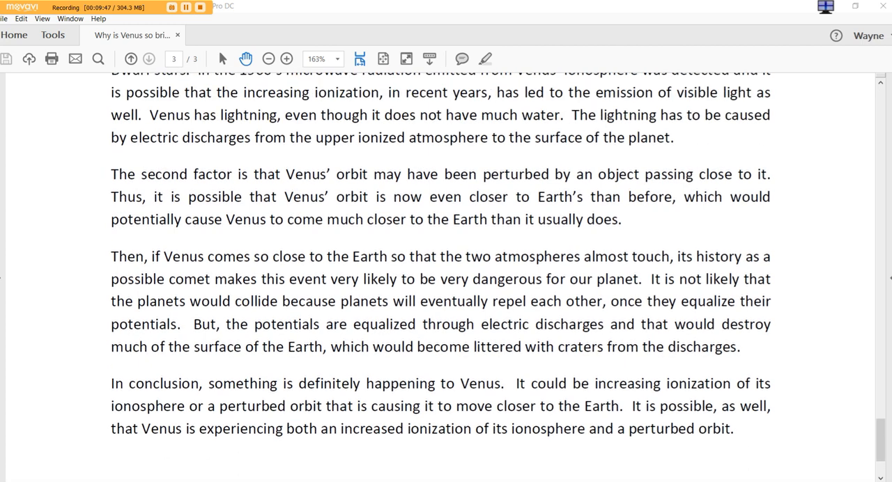